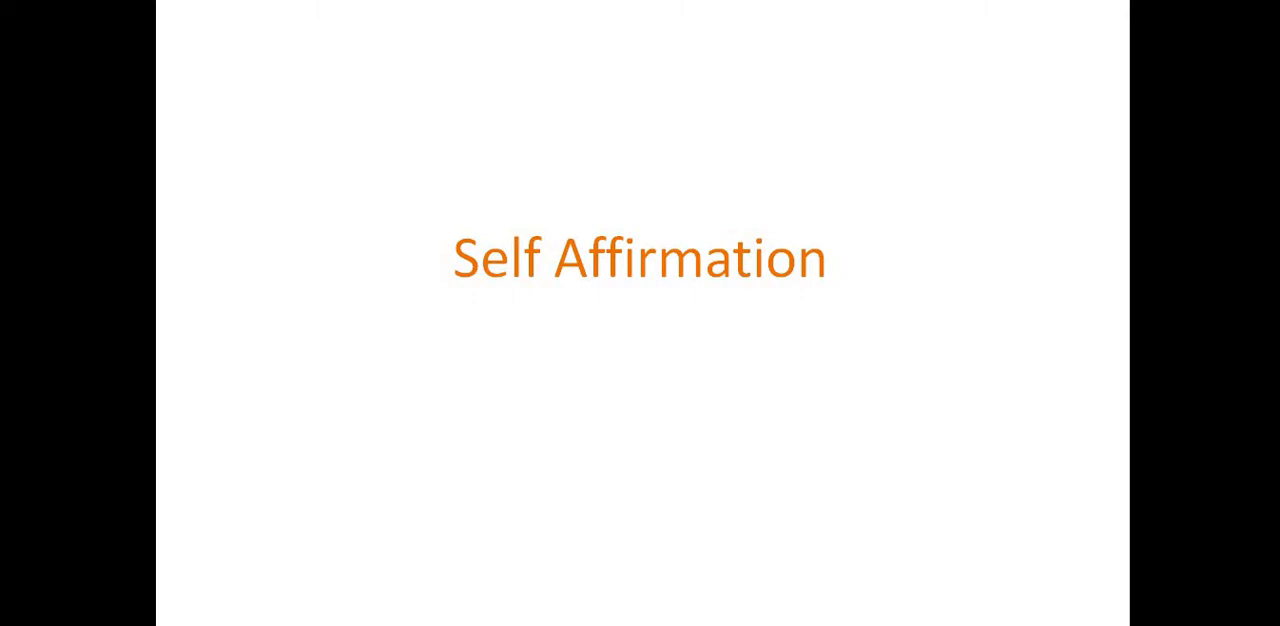
mouse_move(463, 598)
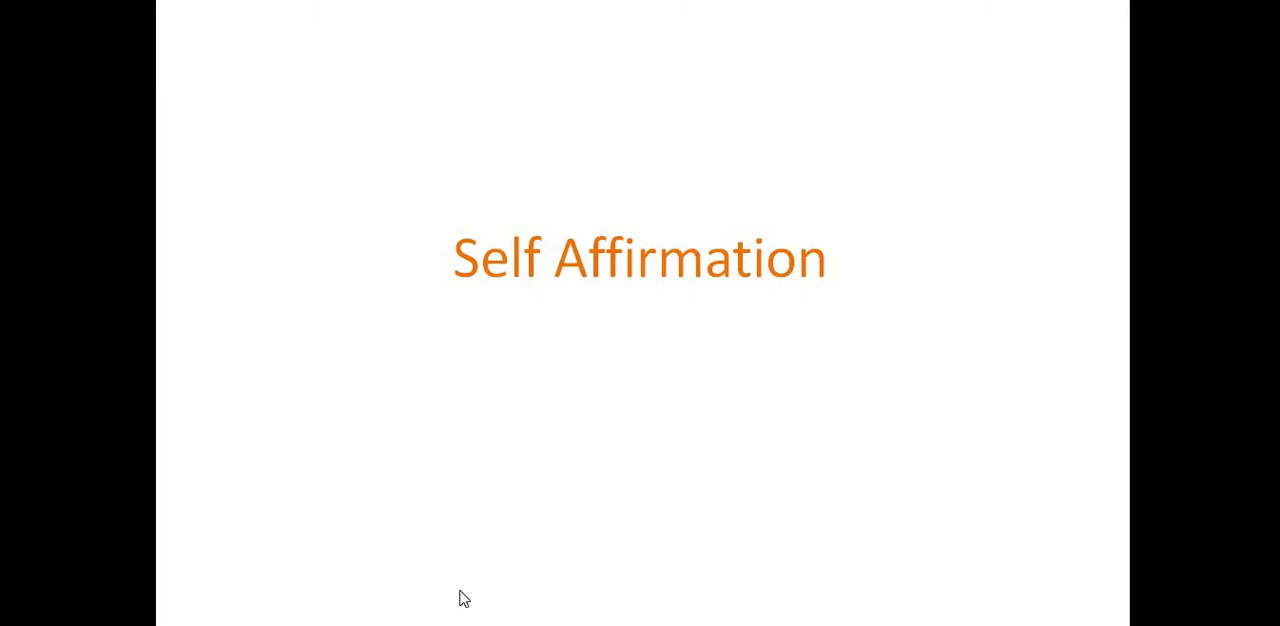